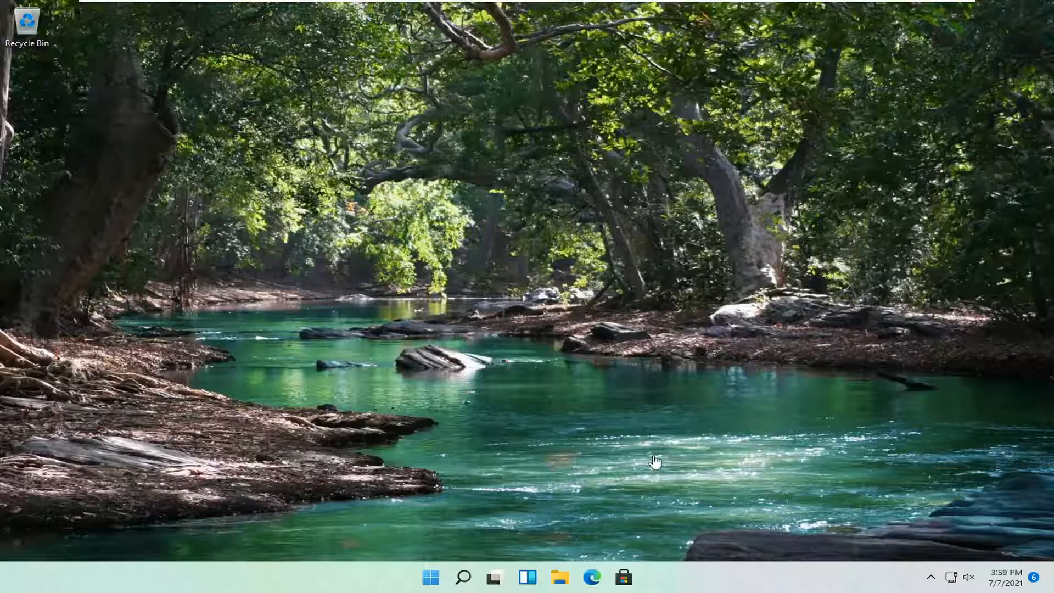
Step: Bring up the Start button's quick link menu to reach Settings
right_click(430, 576)
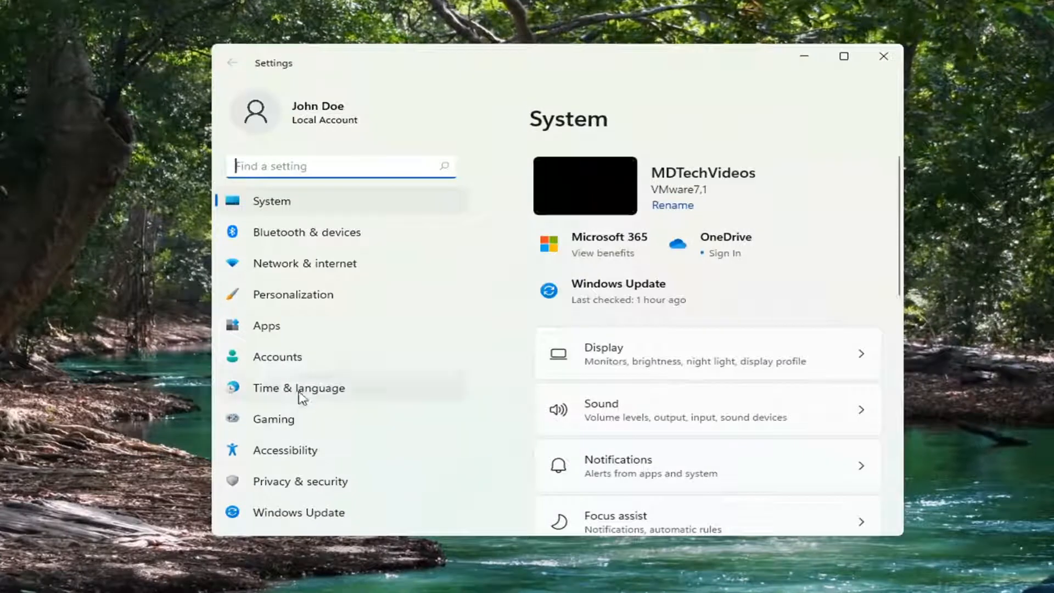
mouse_move(281, 455)
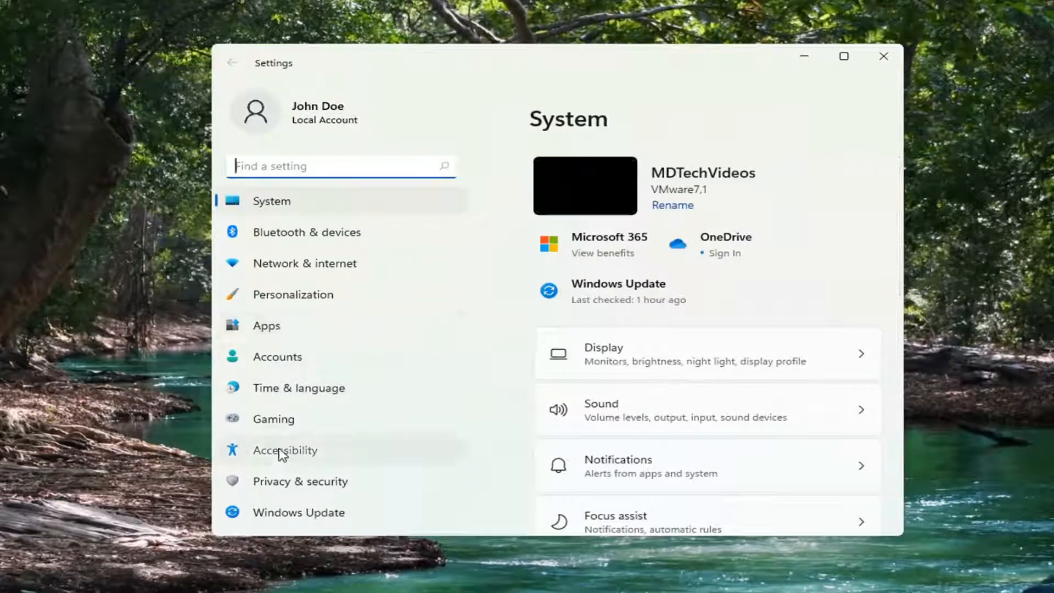
Step: Go to Accessibility and scroll the Vision section down to Narrator
left_click(284, 450)
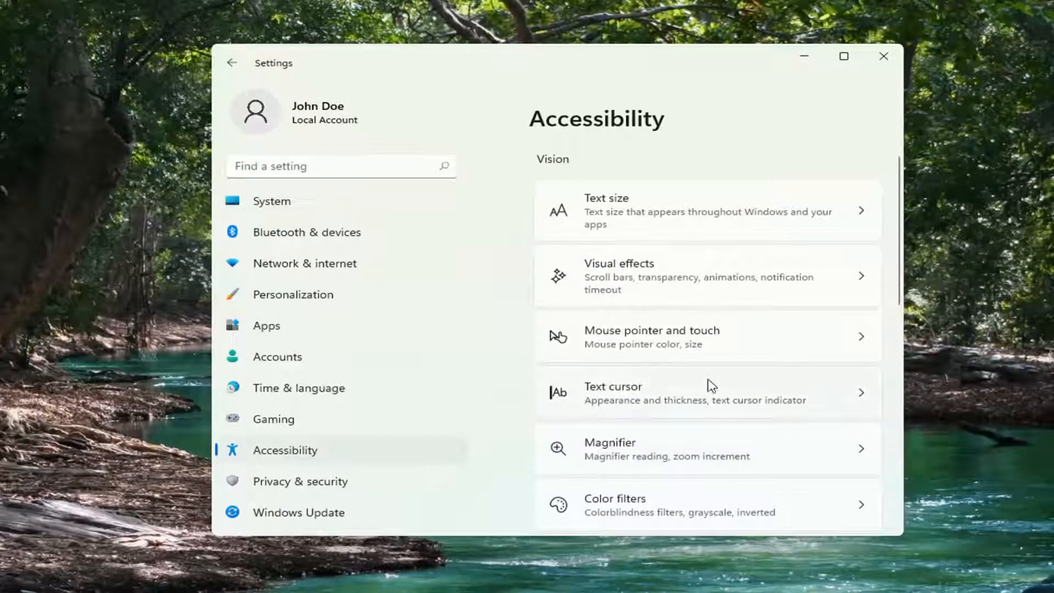
scroll("down", 3)
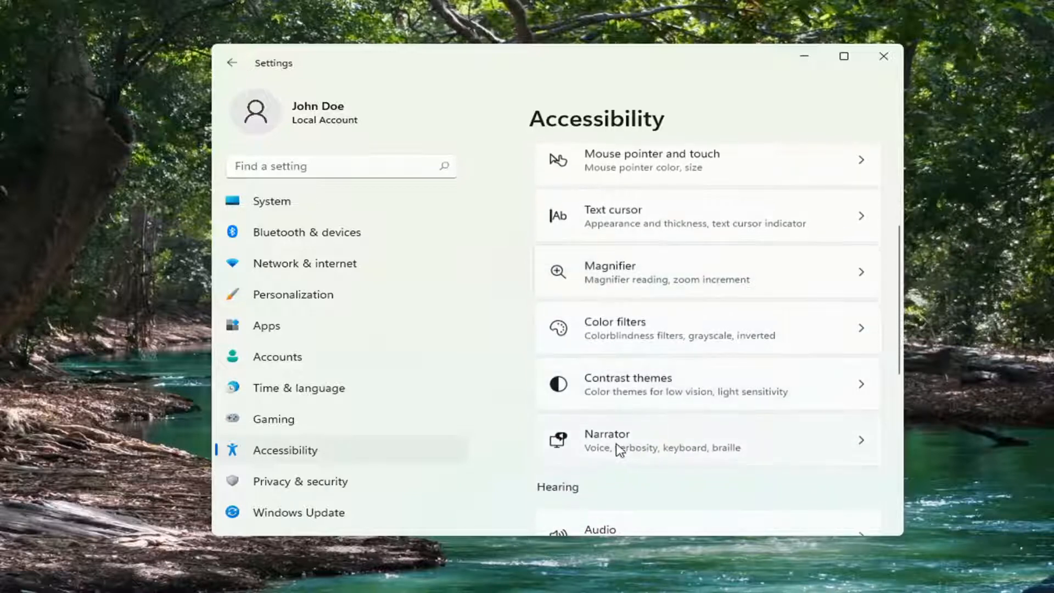
scroll("down", 3)
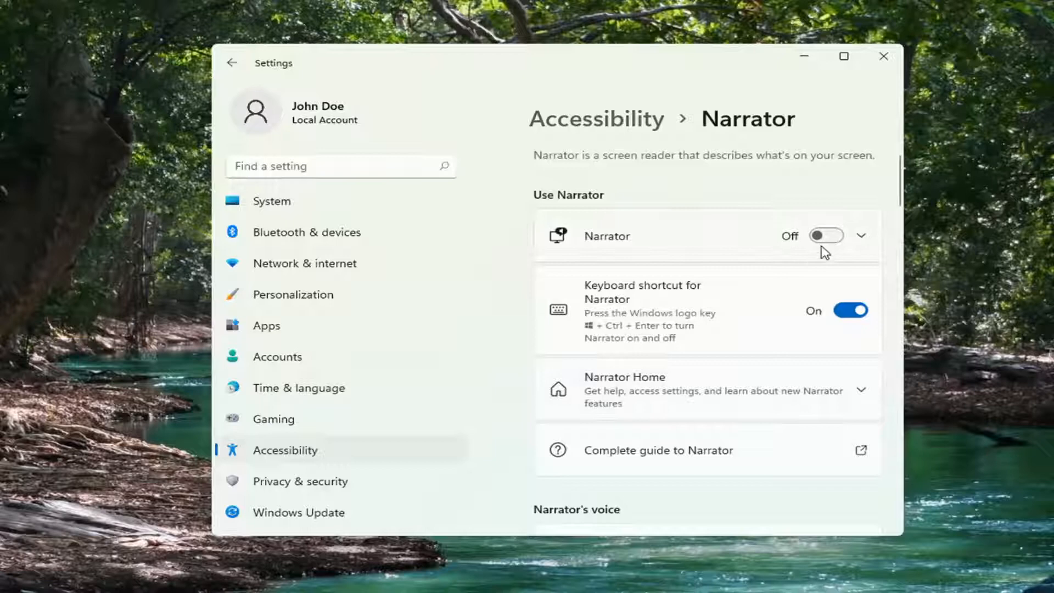
Step: Switch Narrator on, turn it back off from the notice, and close Settings
left_click(826, 235)
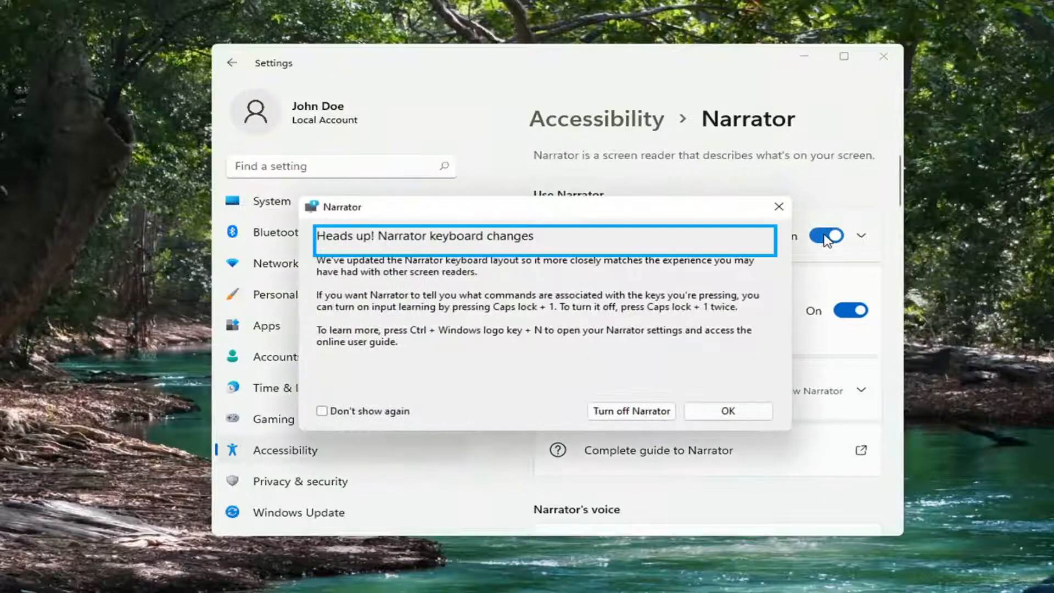
left_click(631, 411)
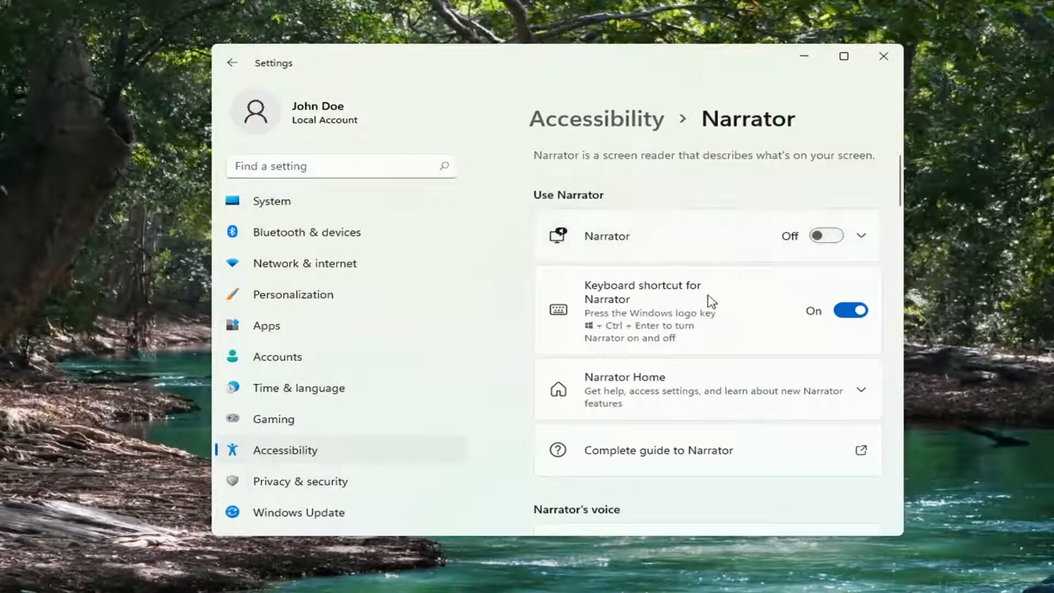
mouse_move(927, 65)
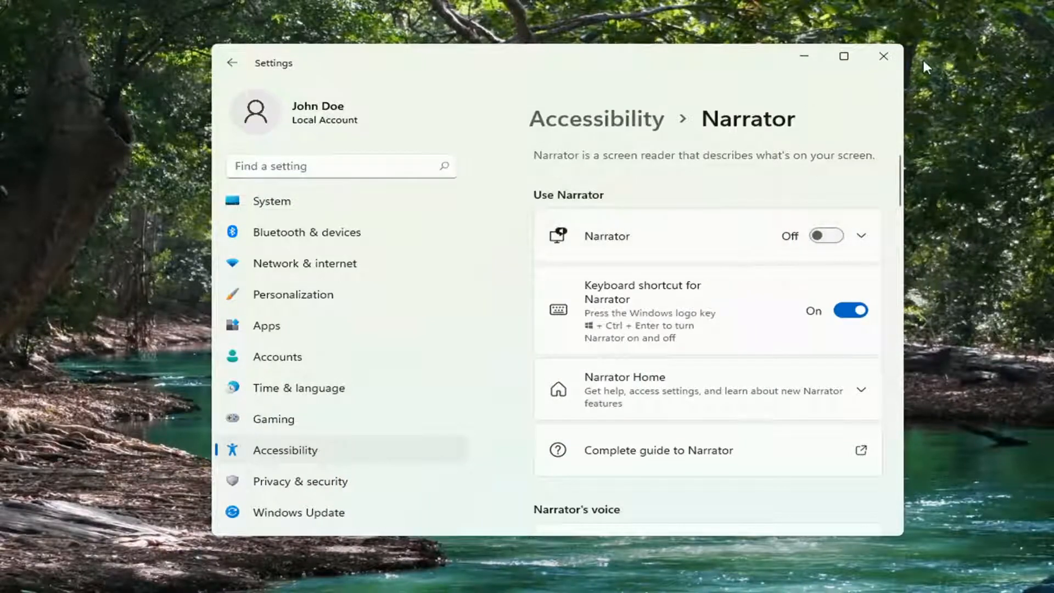
left_click(883, 56)
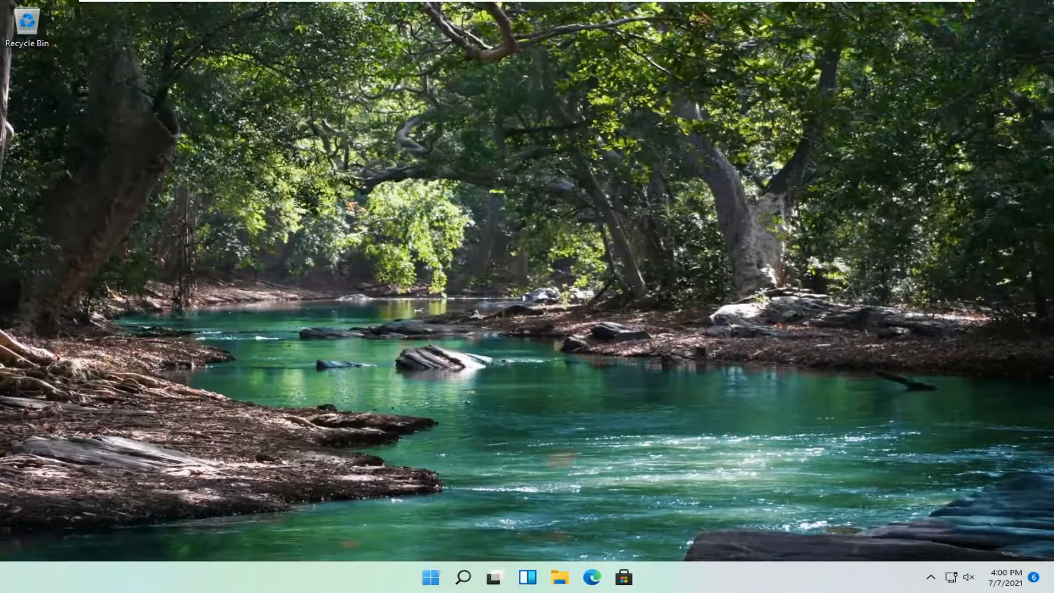